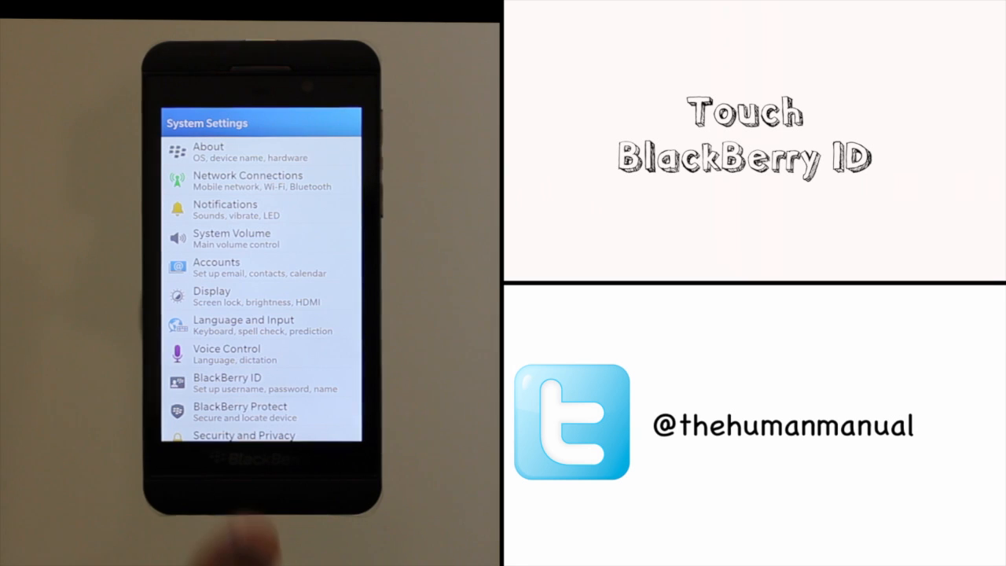
- Open the BlackBerry ID page in System Settings to sign in or create an ID
left_click(227, 383)
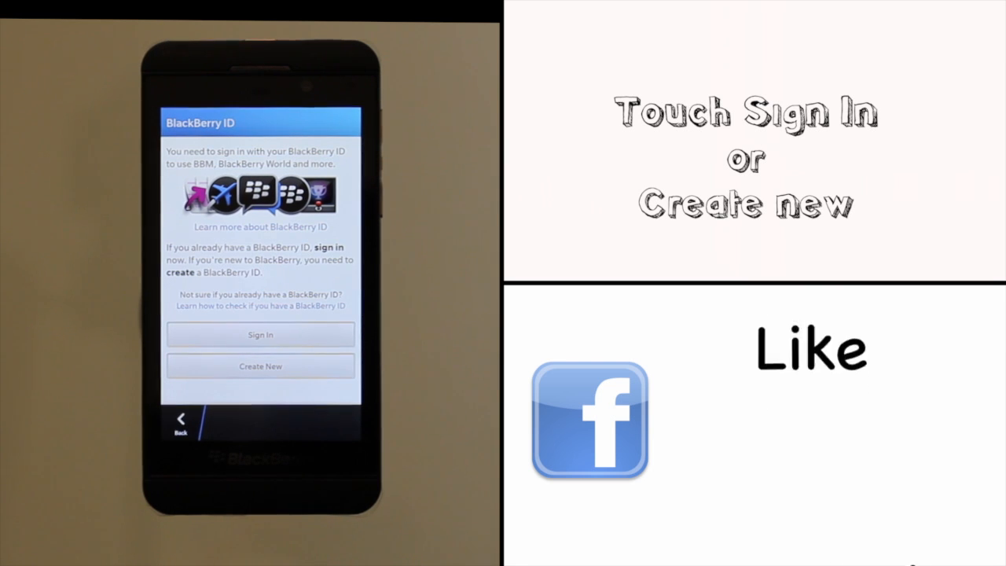
left_click(260, 334)
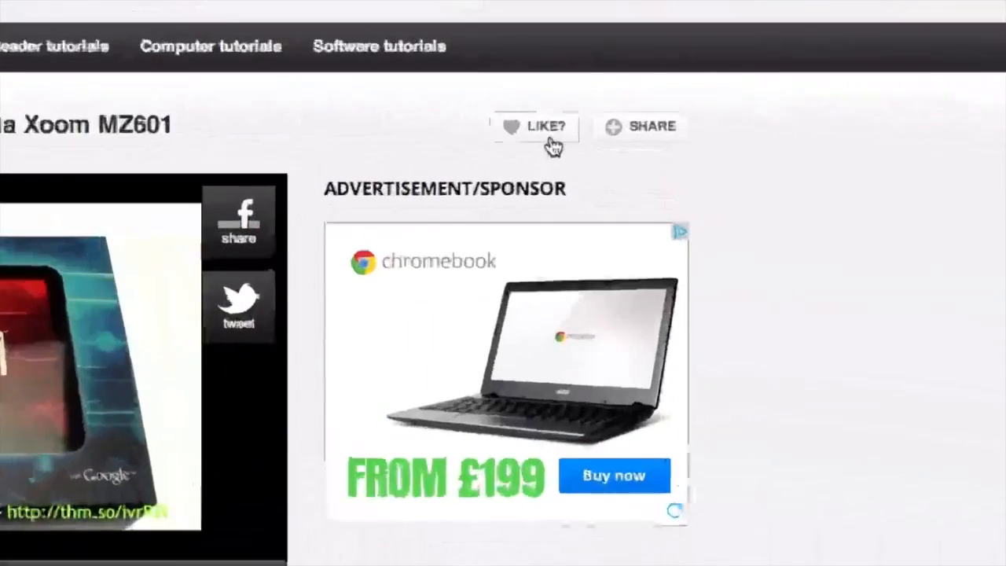
- Show the sharing options for The Human Manual tutorial video page
left_click(639, 126)
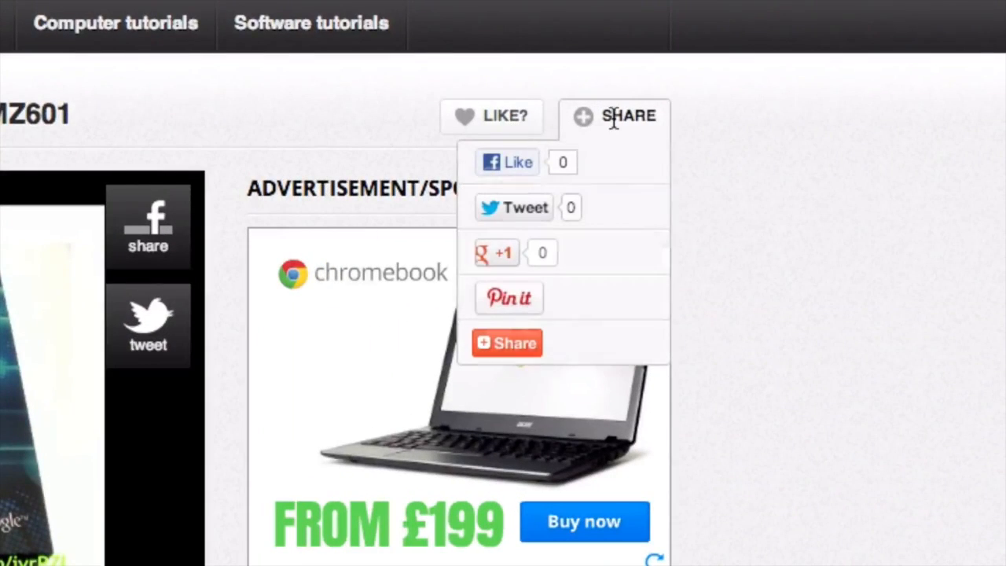